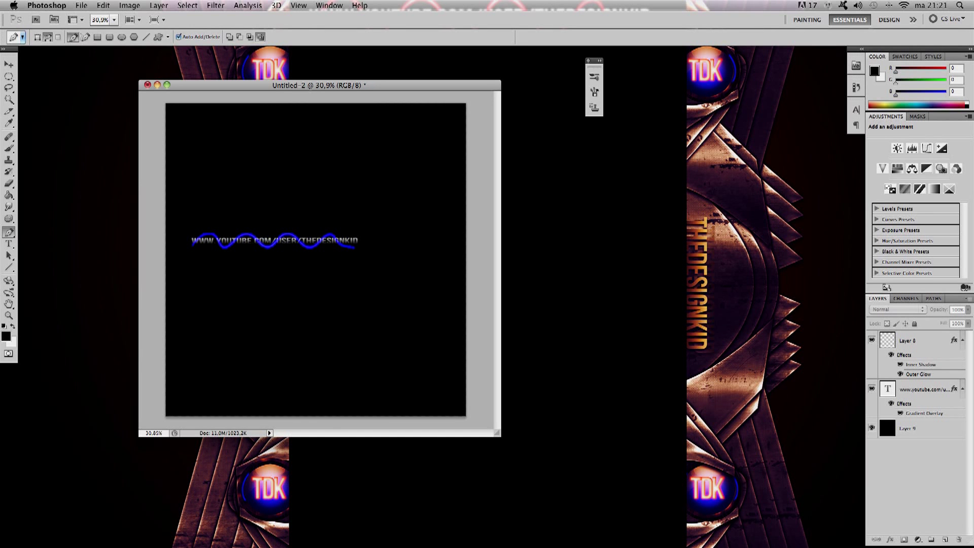
# Create a new wide, short black document via File > New
pyautogui.click(81, 5)
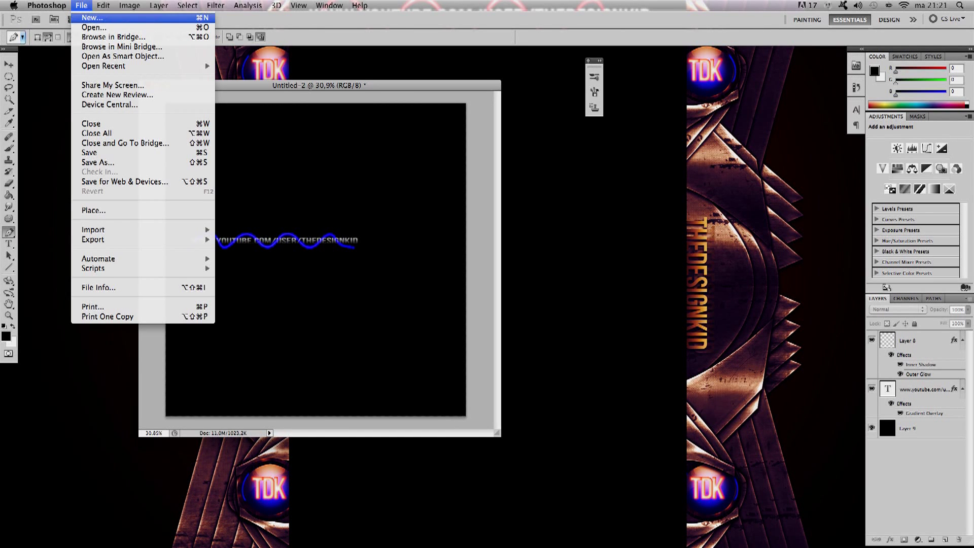
pyautogui.click(91, 17)
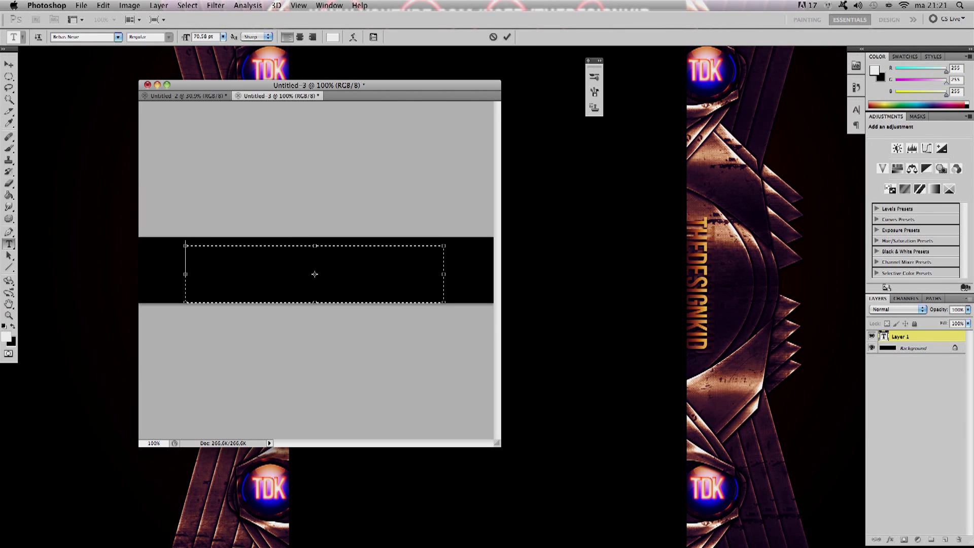
# Write the white word THEDESIGNKID on the black band and dismiss the no-layers-selected warning
pyautogui.write('THE')
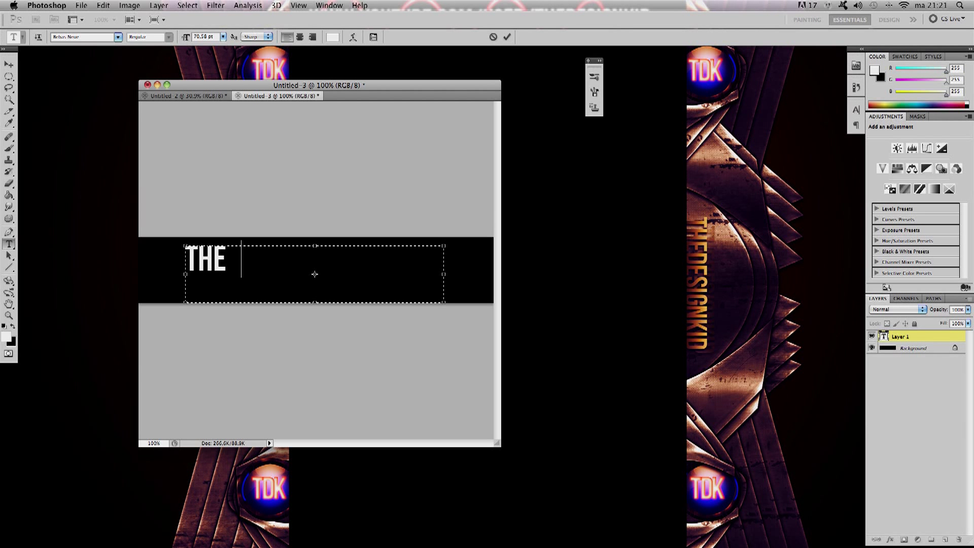
pyautogui.write('DESIGNKID')
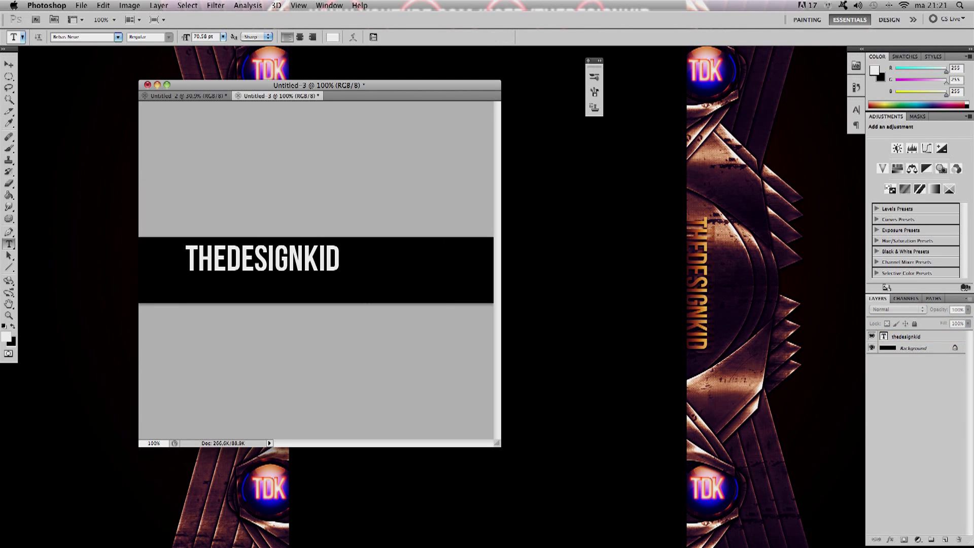
pyautogui.click(9, 53)
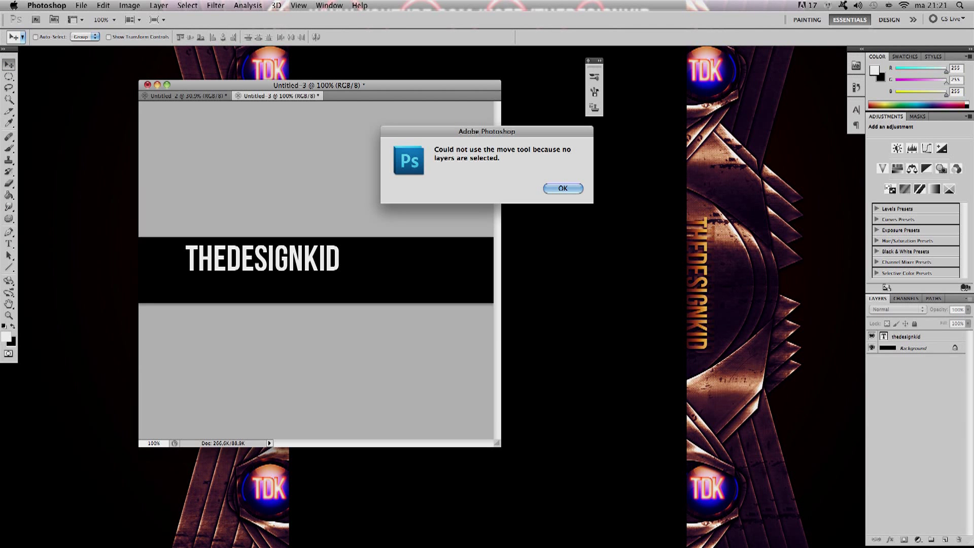
pyautogui.click(561, 189)
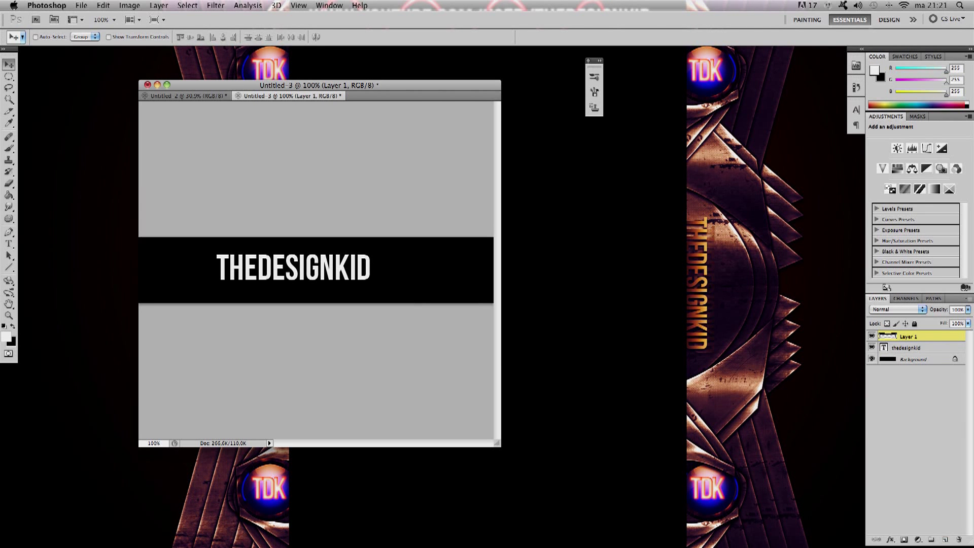
# With the Pen tool, draw a wavy path weaving through the THEDESIGNKID lettering on a new layer
pyautogui.click(10, 231)
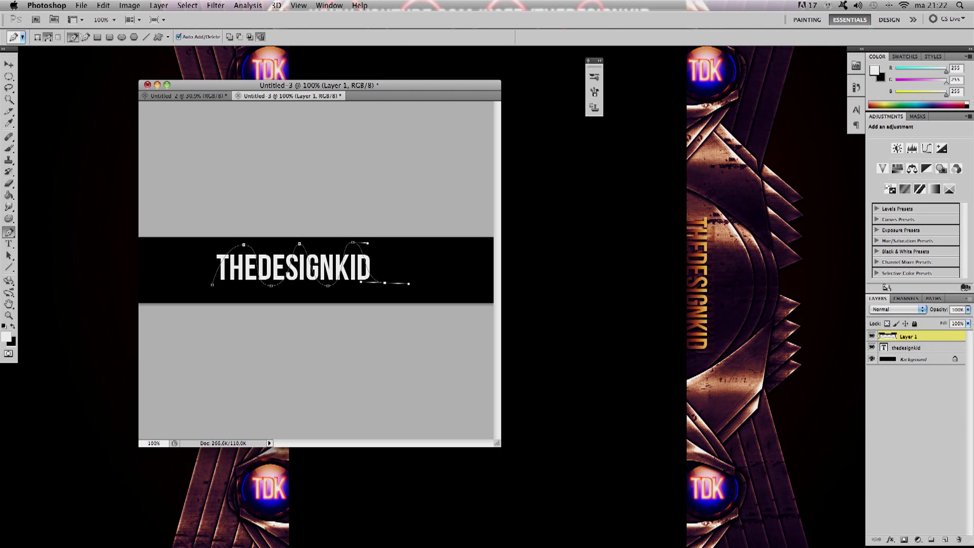
# Configure a small 7 px round brush with Shape Dynamics size jitter controlled by Pen Pressure
pyautogui.click(9, 148)
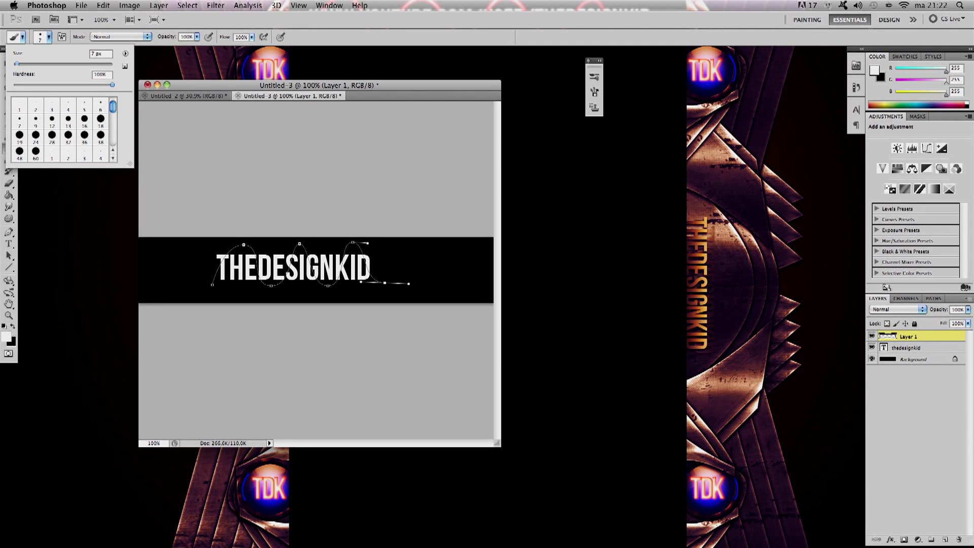
pyautogui.click(39, 36)
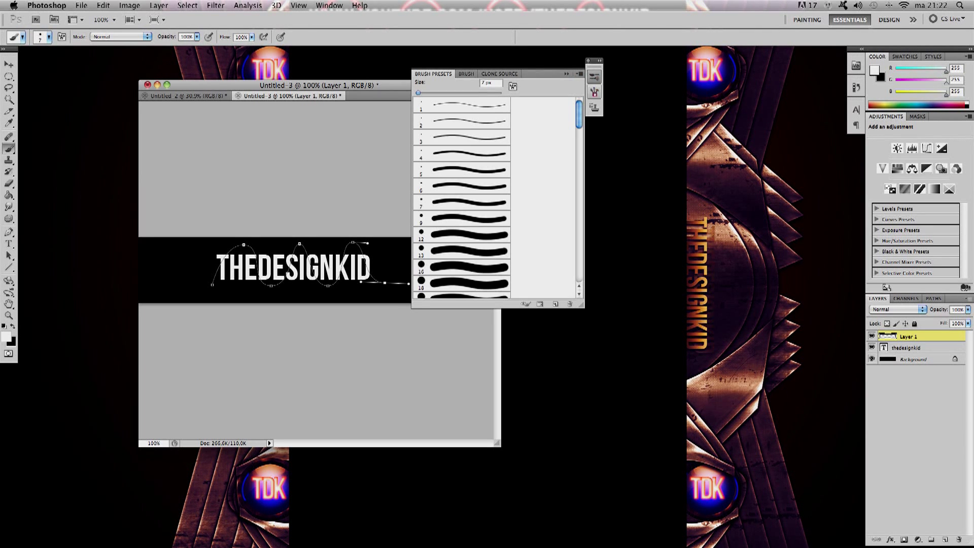
pyautogui.click(465, 74)
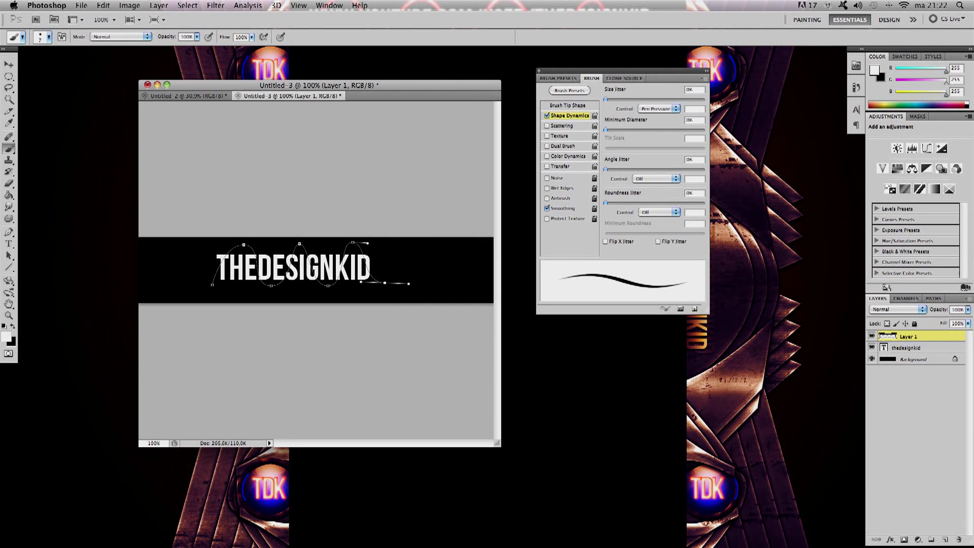
pyautogui.click(659, 109)
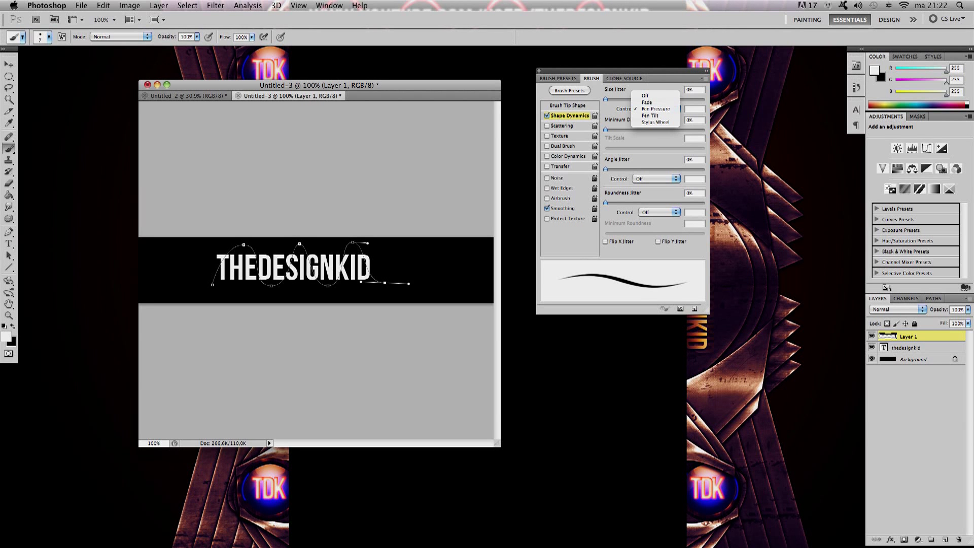
pyautogui.click(655, 109)
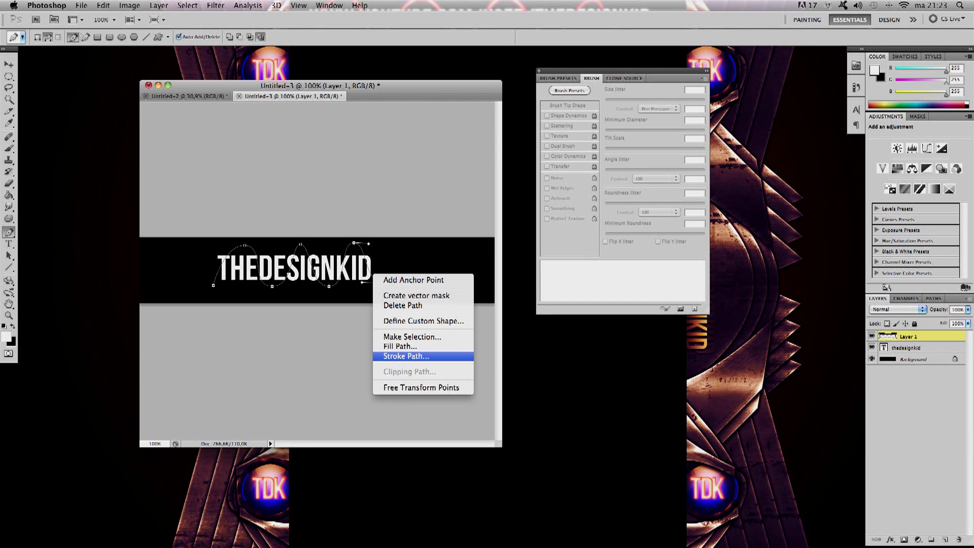
# Stroke the wavy path with the brush using Simulate Pressure to get a tapered white line
pyautogui.click(405, 356)
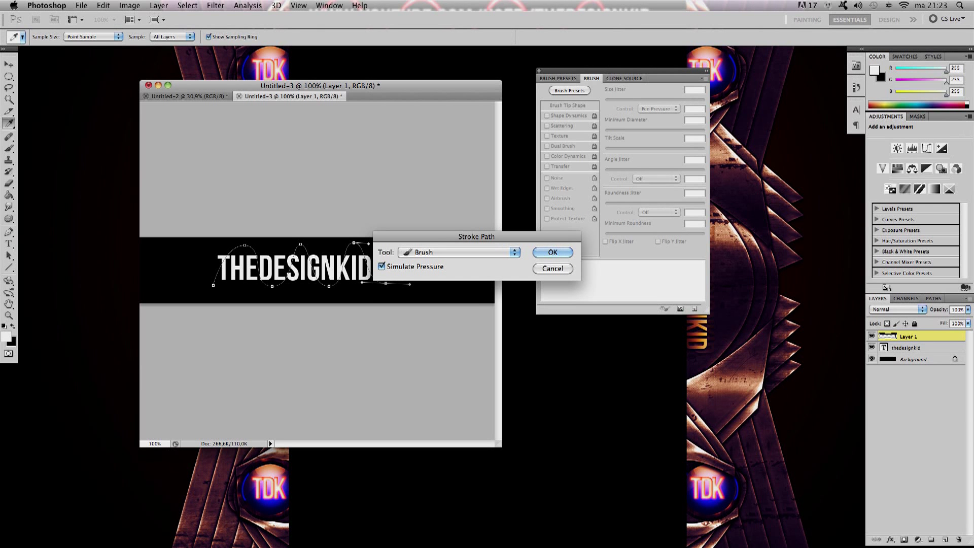
pyautogui.click(552, 251)
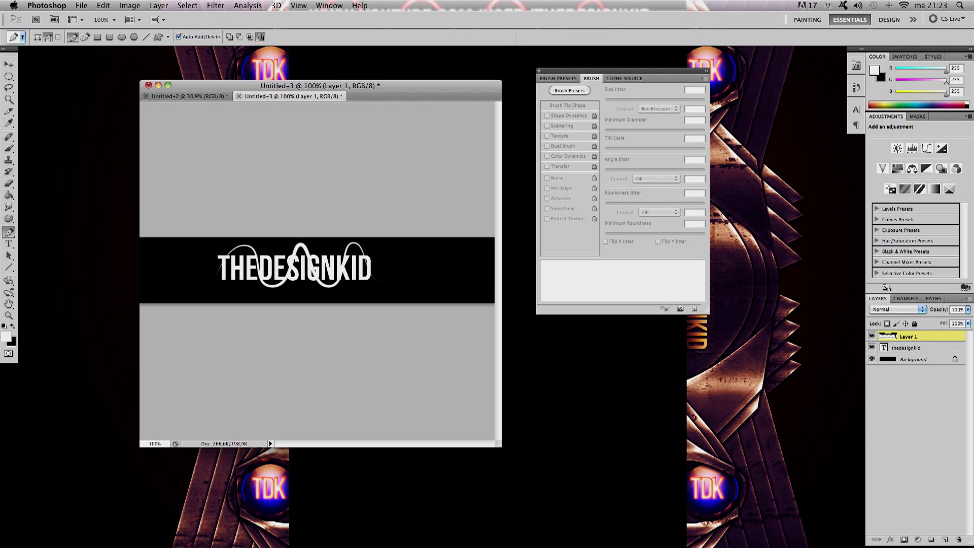
pyautogui.click(9, 32)
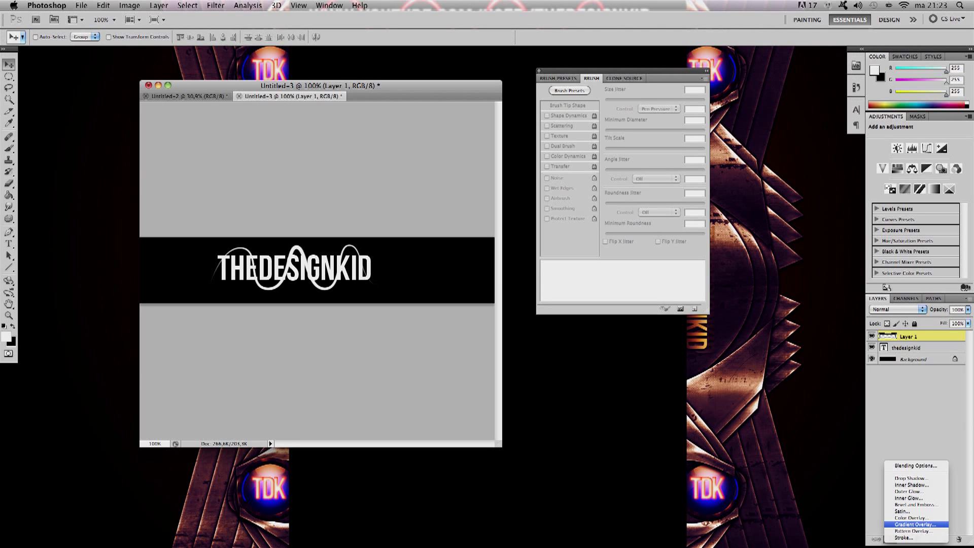
# Apply an outer glow and a red inner shadow at 40° angle to the wavy line layer
pyautogui.click(914, 525)
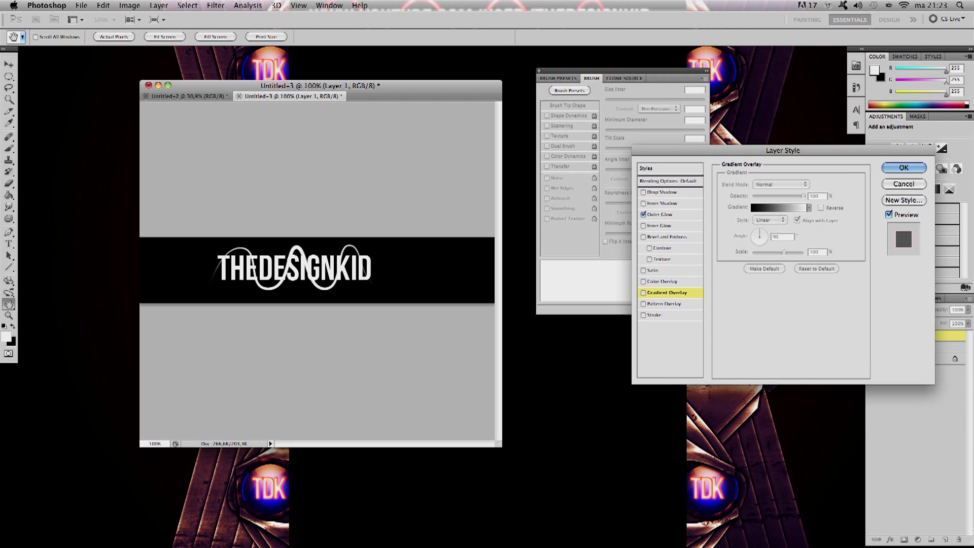
pyautogui.click(659, 215)
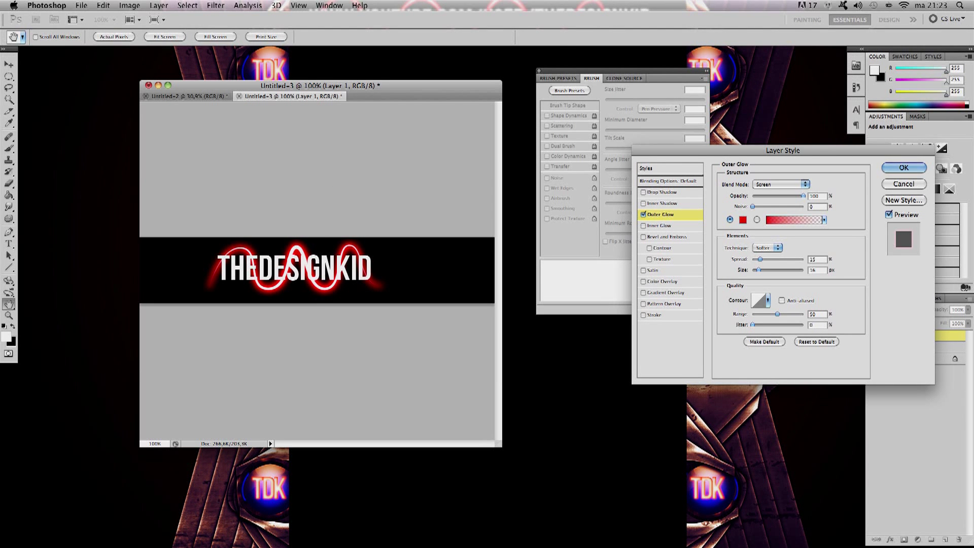
pyautogui.click(662, 203)
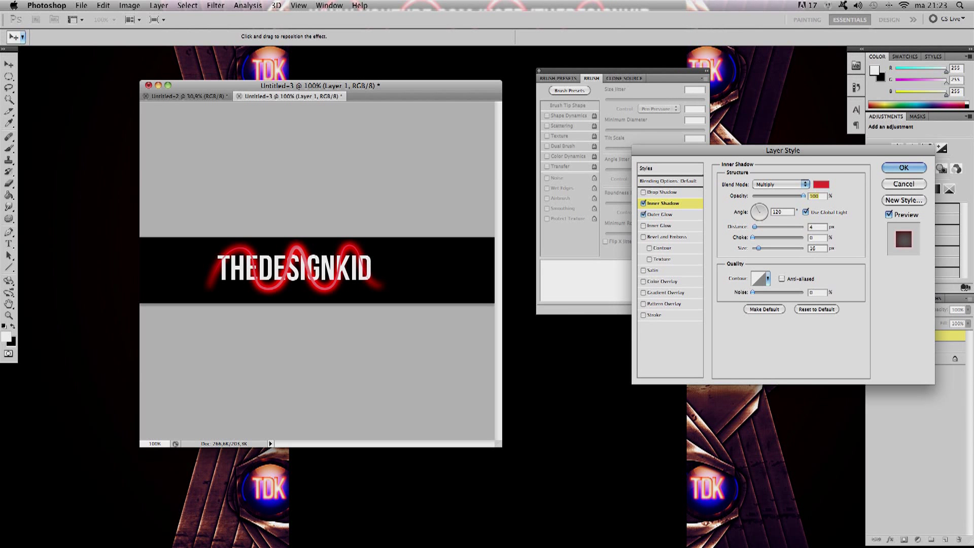
pyautogui.click(806, 183)
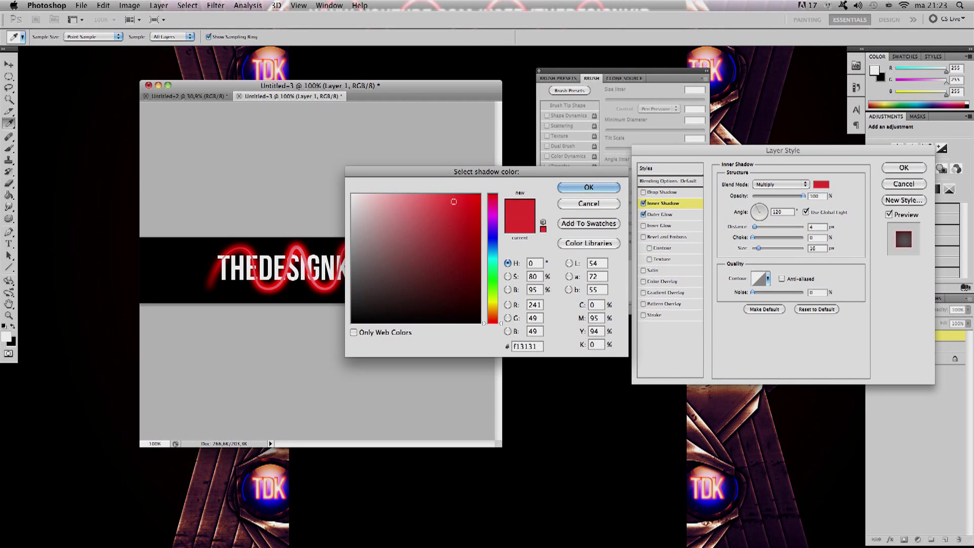
pyautogui.click(588, 187)
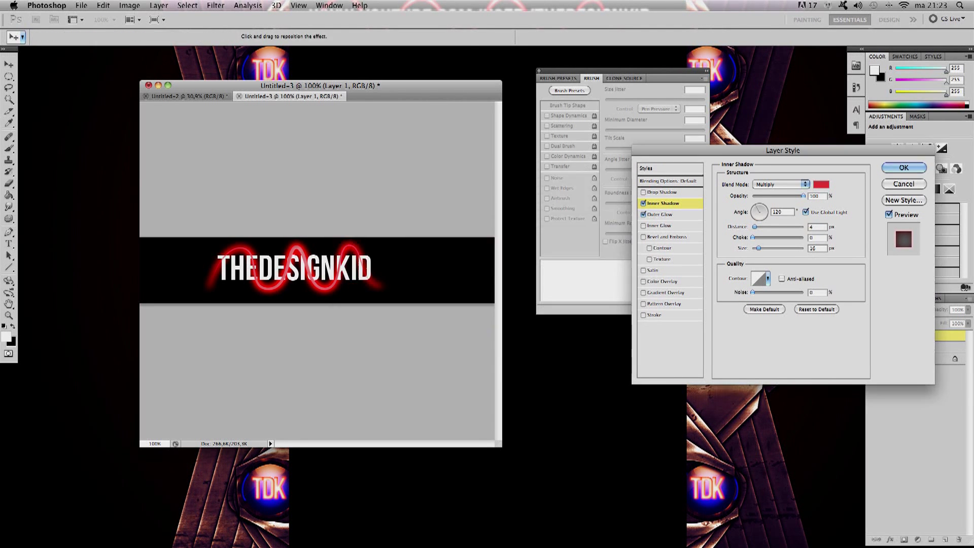
pyautogui.moveTo(758, 211); pyautogui.dragTo(757, 214)
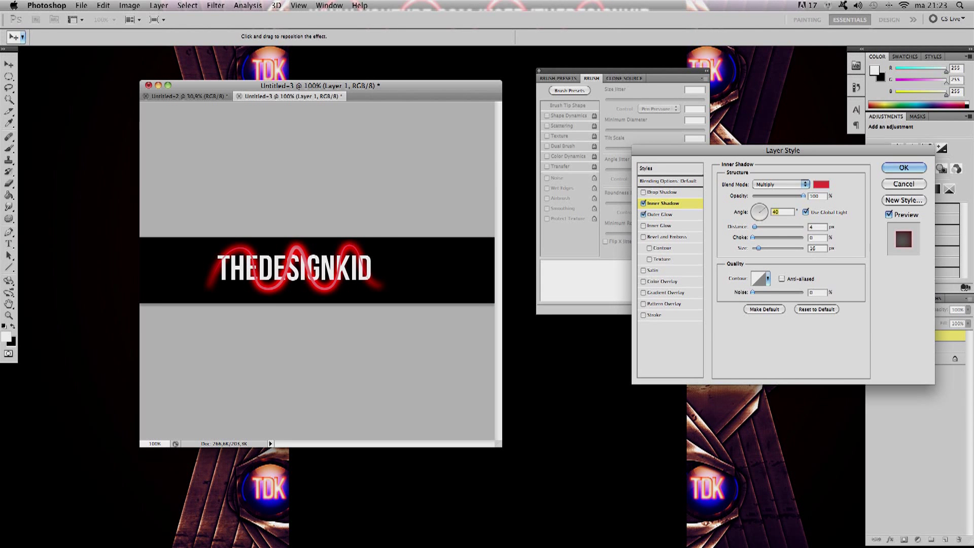
pyautogui.click(902, 167)
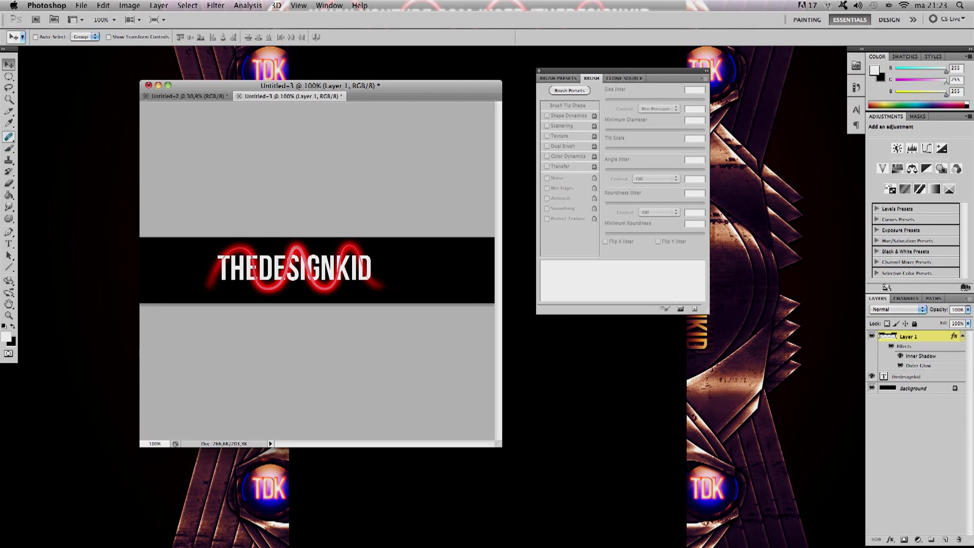
pyautogui.click(10, 98)
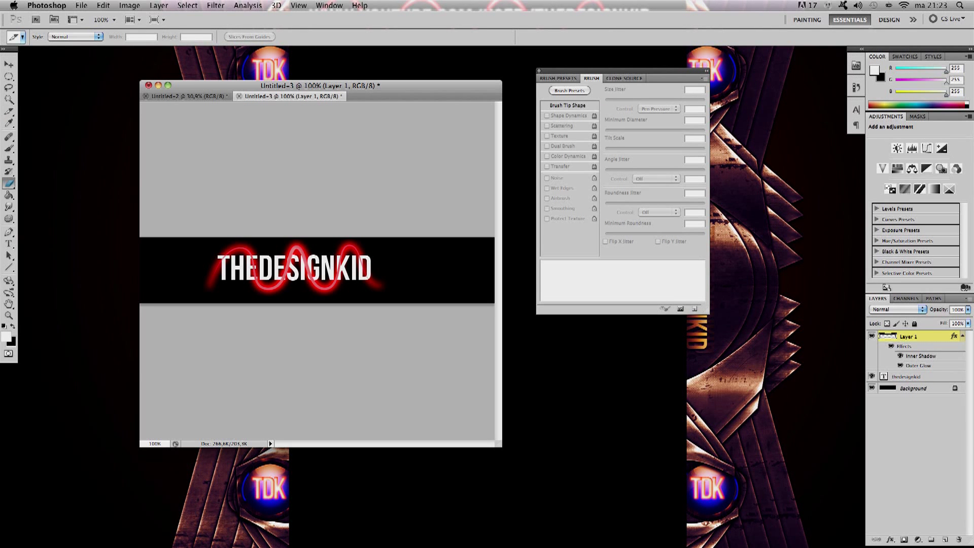
# Zoom into the word and erase the red line where it overlaps the first letter with the standard eraser
pyautogui.click(567, 115)
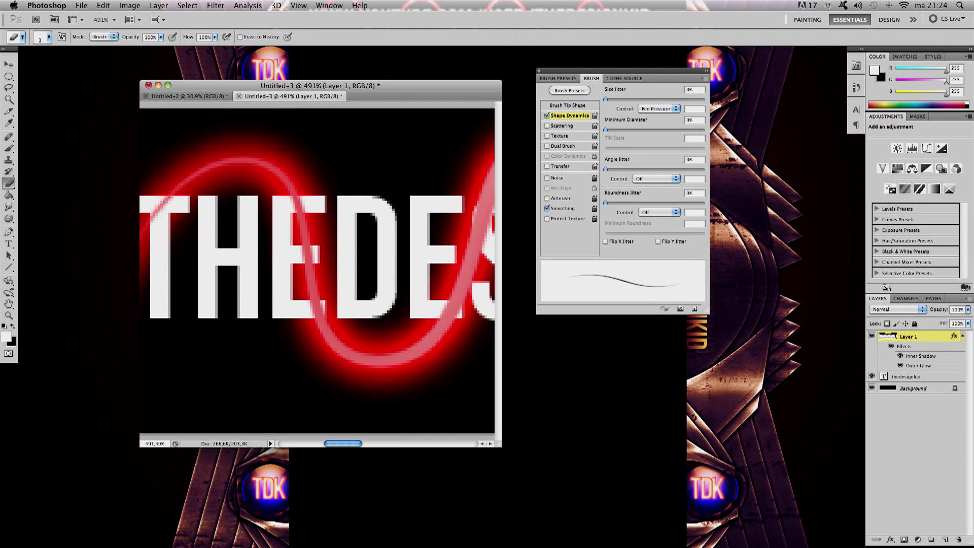
pyautogui.click(9, 183)
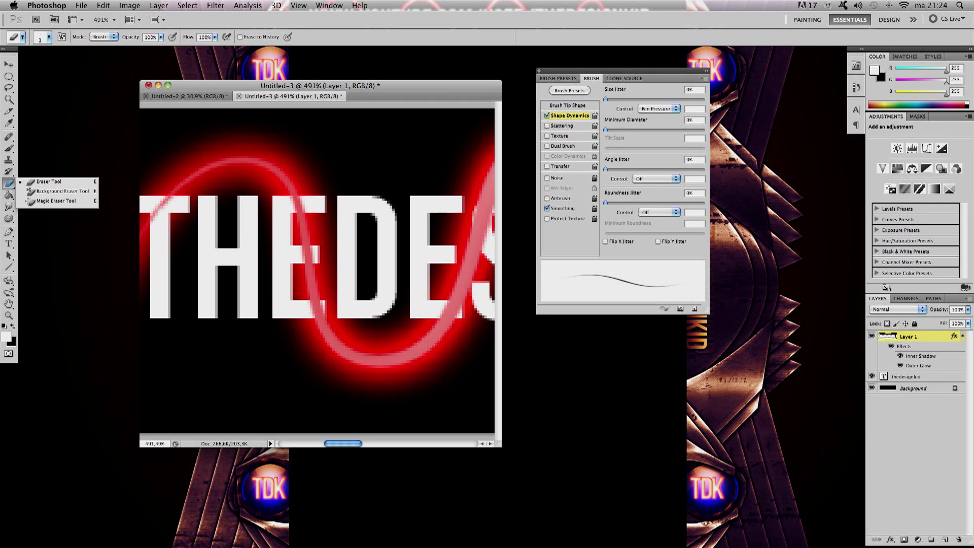
pyautogui.click(913, 387)
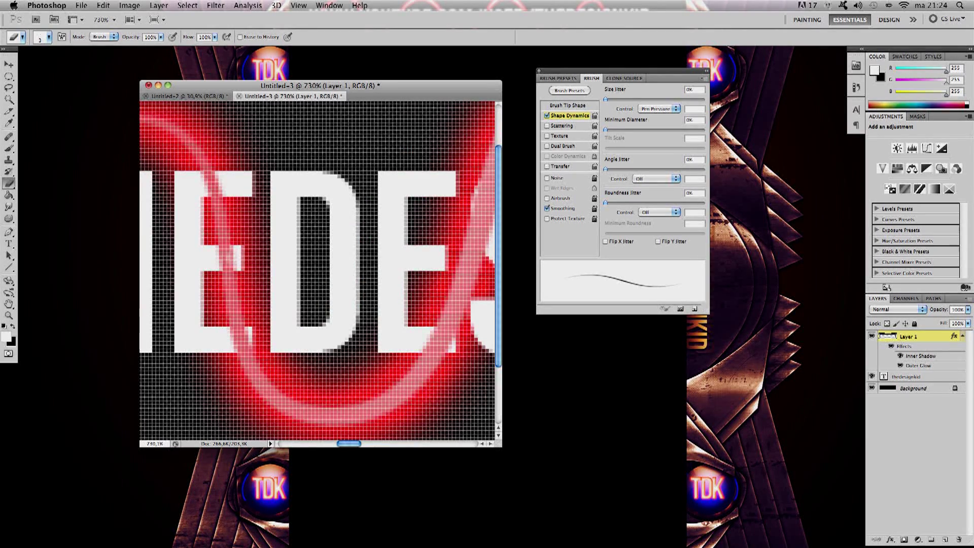
pyautogui.click(223, 261)
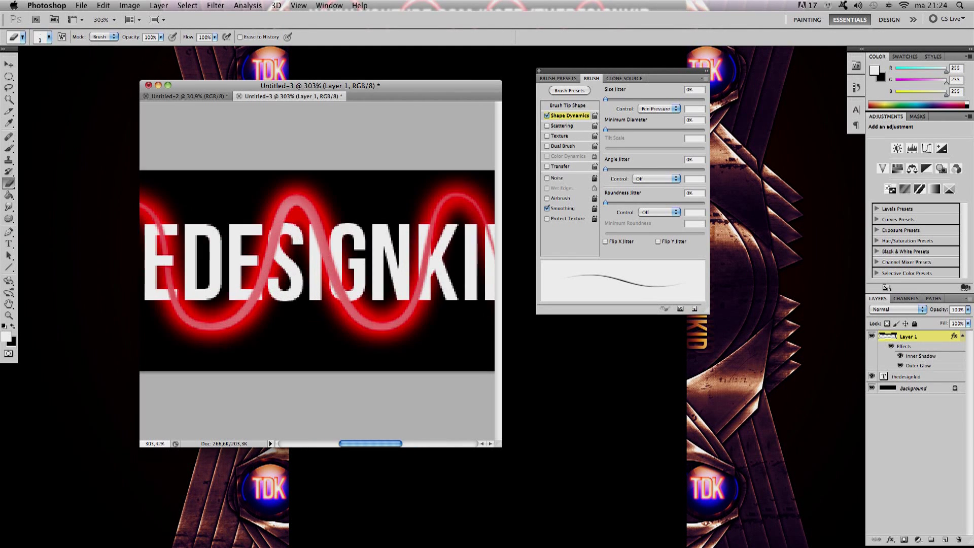
pyautogui.write('1080')
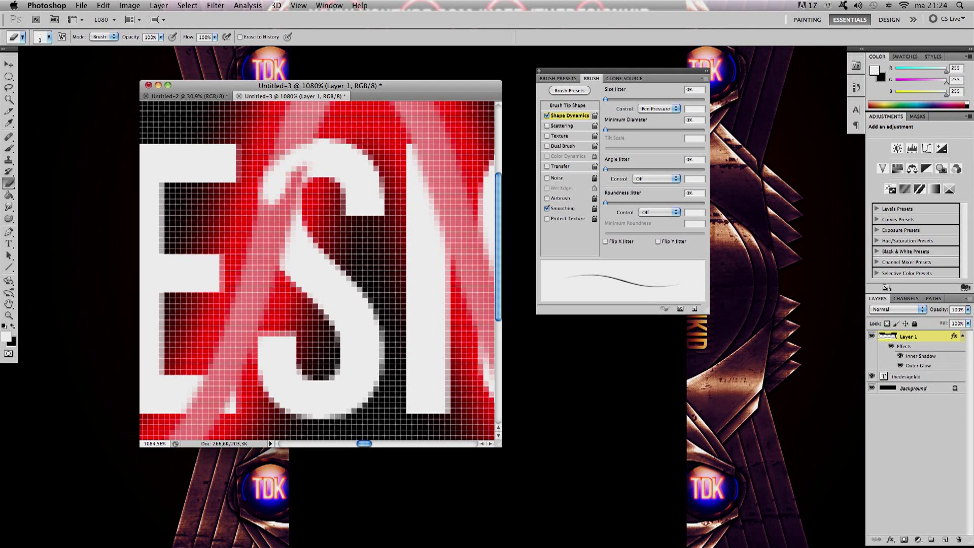
# Erase the remaining letter overlaps at zooms 1080, 1490 and 887 so the line weaves through
pyautogui.click(299, 198)
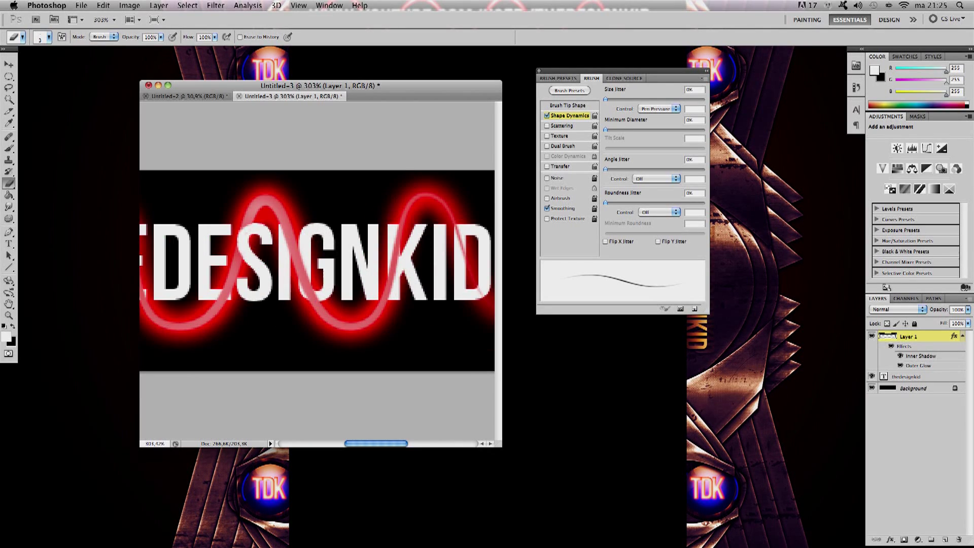
pyautogui.write('1490')
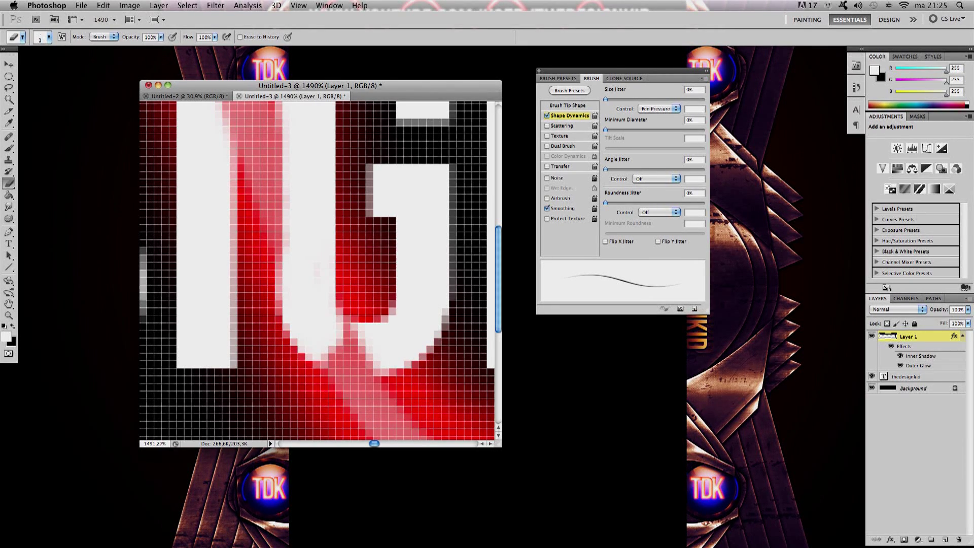
pyautogui.click(354, 354)
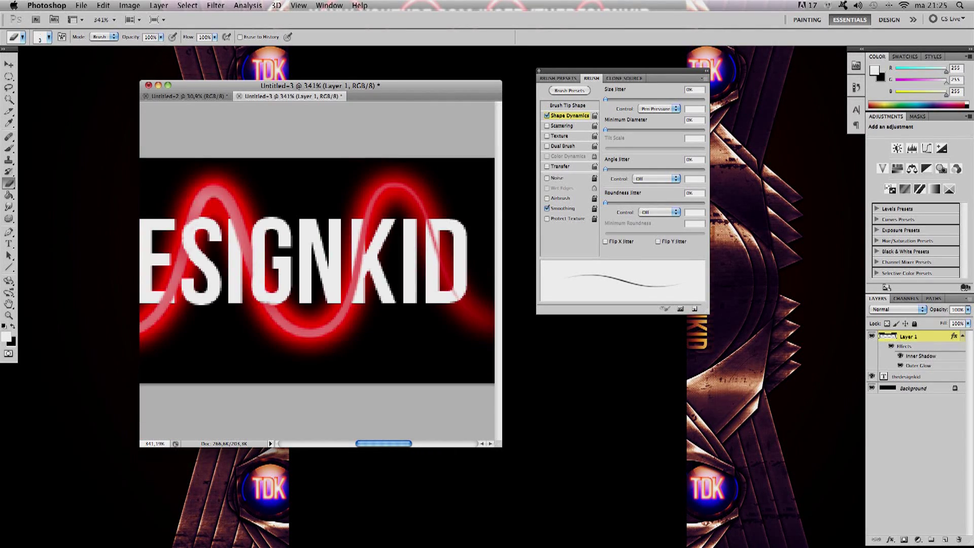
pyautogui.write('887')
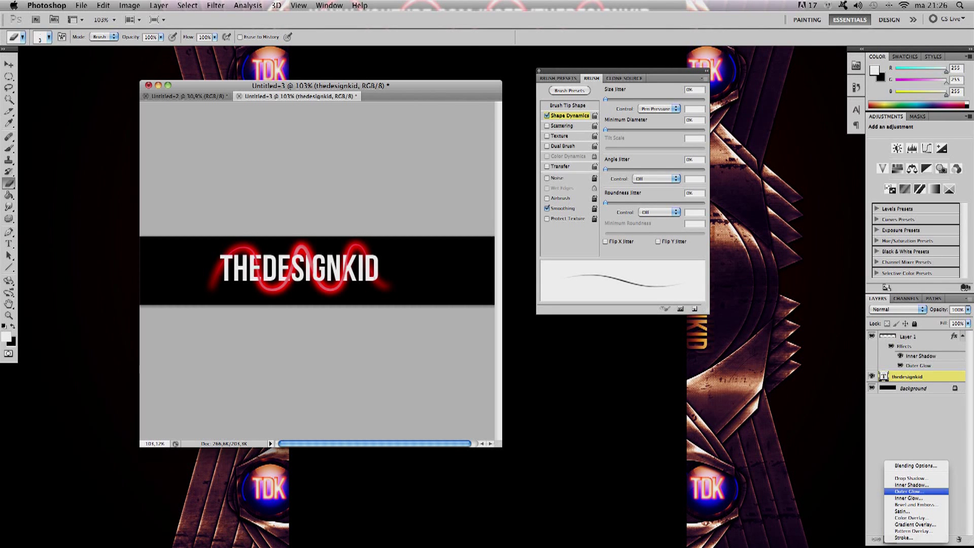
# Give the THEDESIGNKID text layer a blue outer glow and a blue inner shadow
pyautogui.click(907, 491)
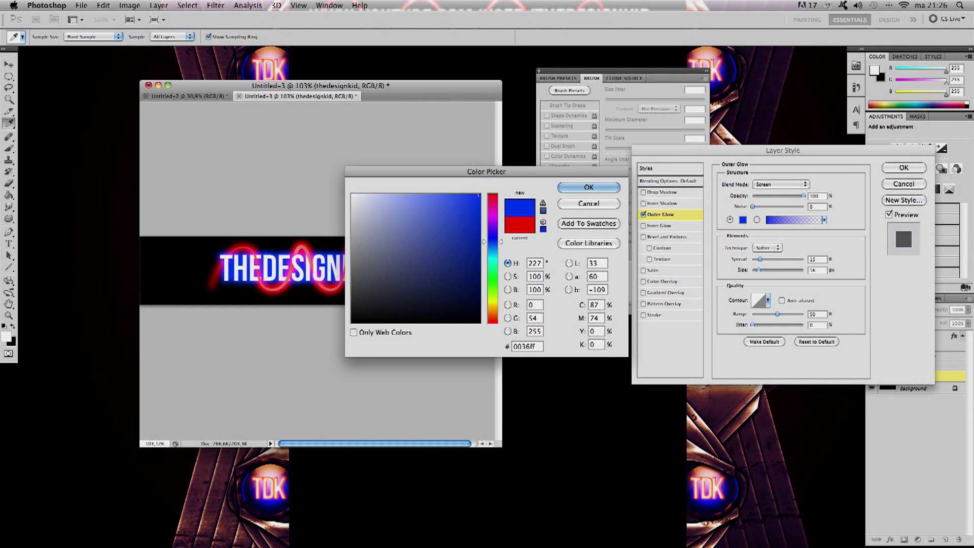
pyautogui.click(587, 187)
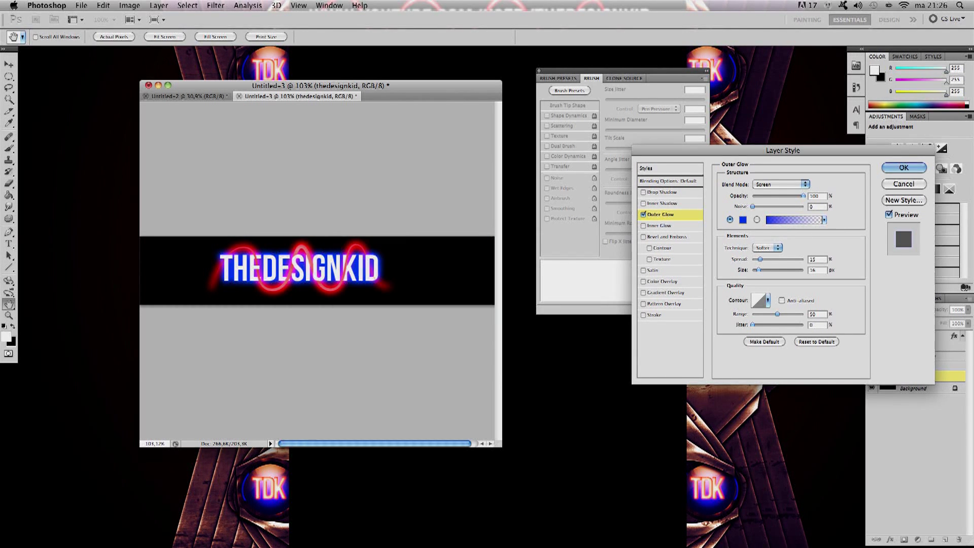
pyautogui.click(663, 203)
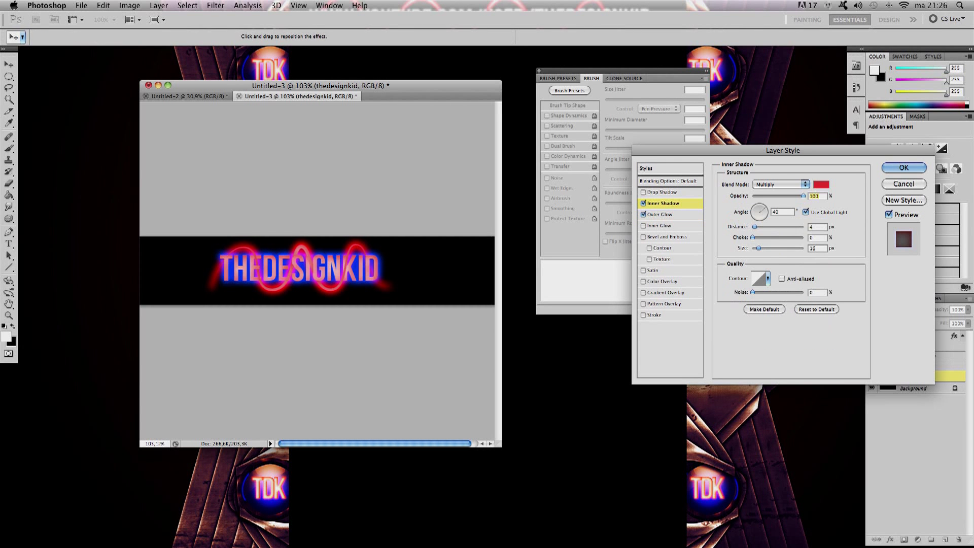
pyautogui.click(797, 184)
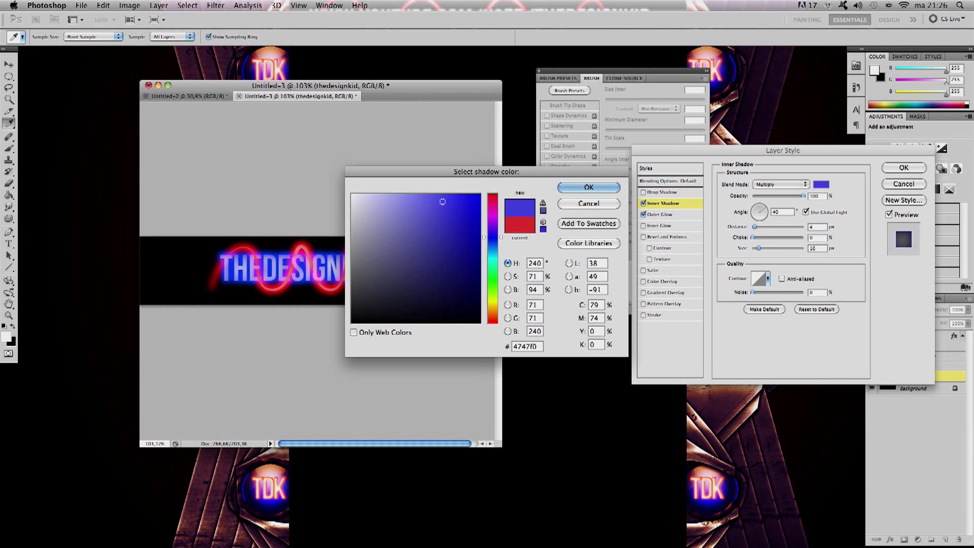
pyautogui.click(587, 186)
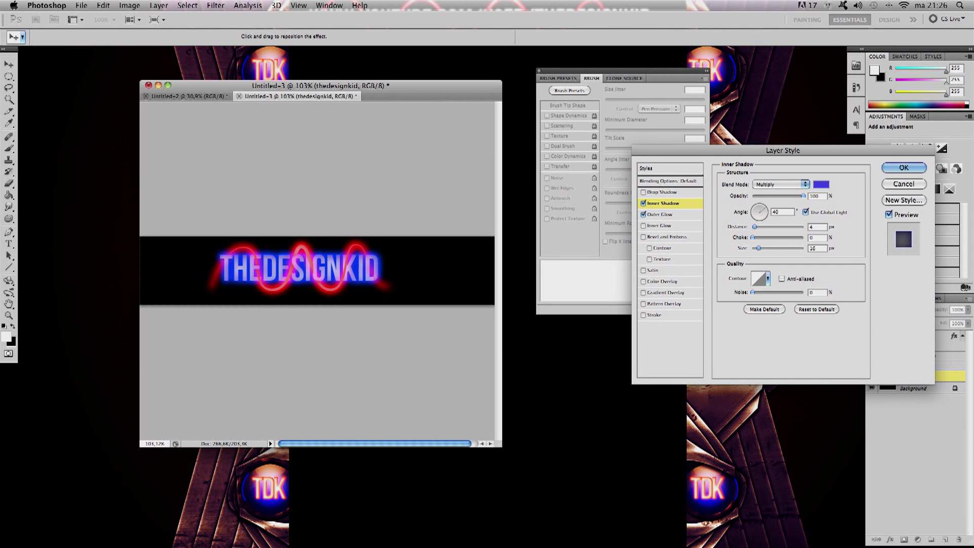
pyautogui.click(903, 167)
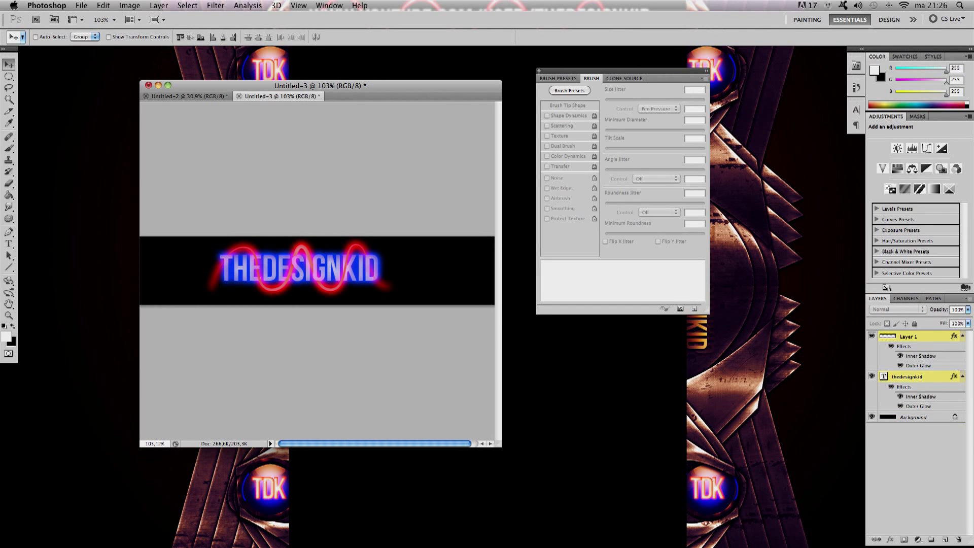
# Drag the word and its red line together slightly to the right on the banner
pyautogui.moveTo(298, 267); pyautogui.dragTo(310, 270)
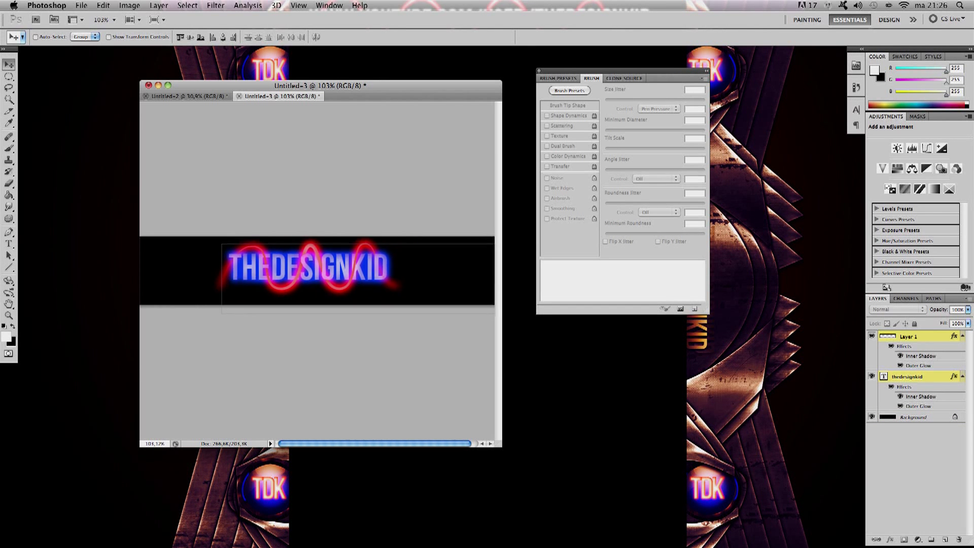